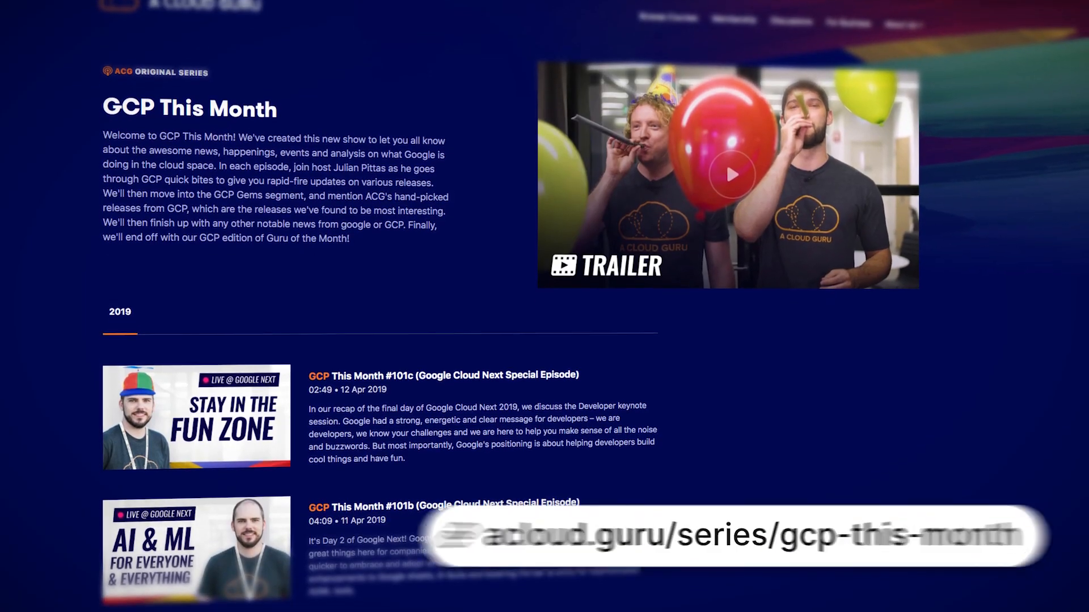
scroll("down", 3)
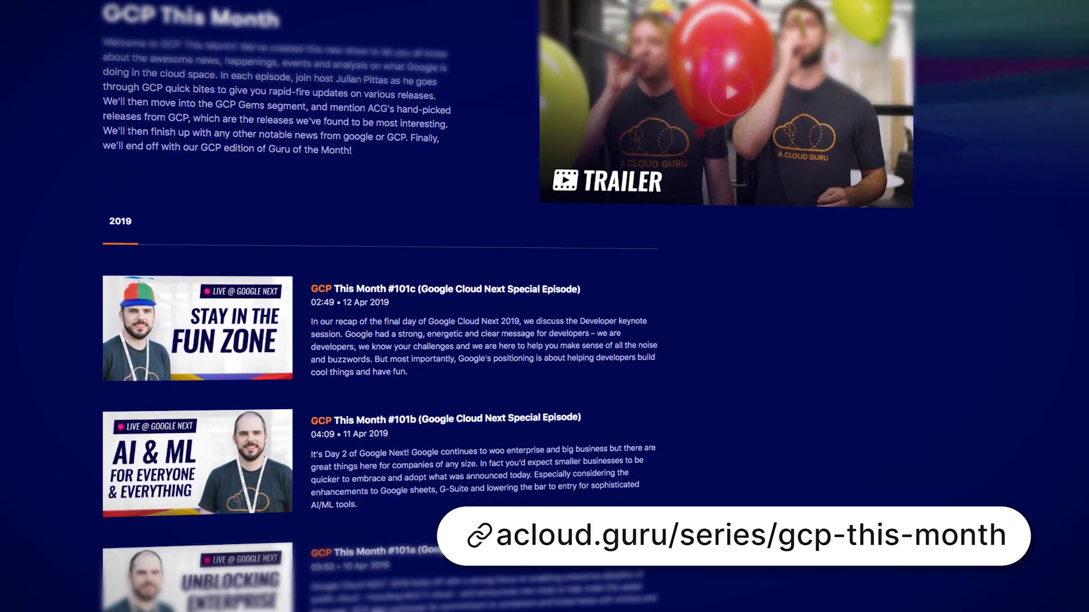
scroll("down", 3)
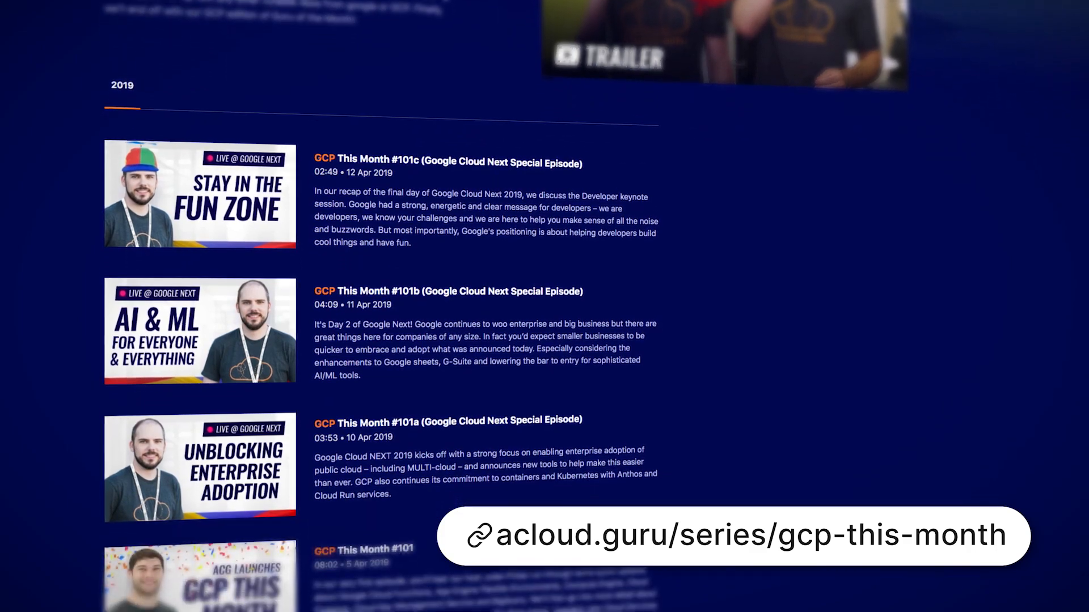
scroll("down", 3)
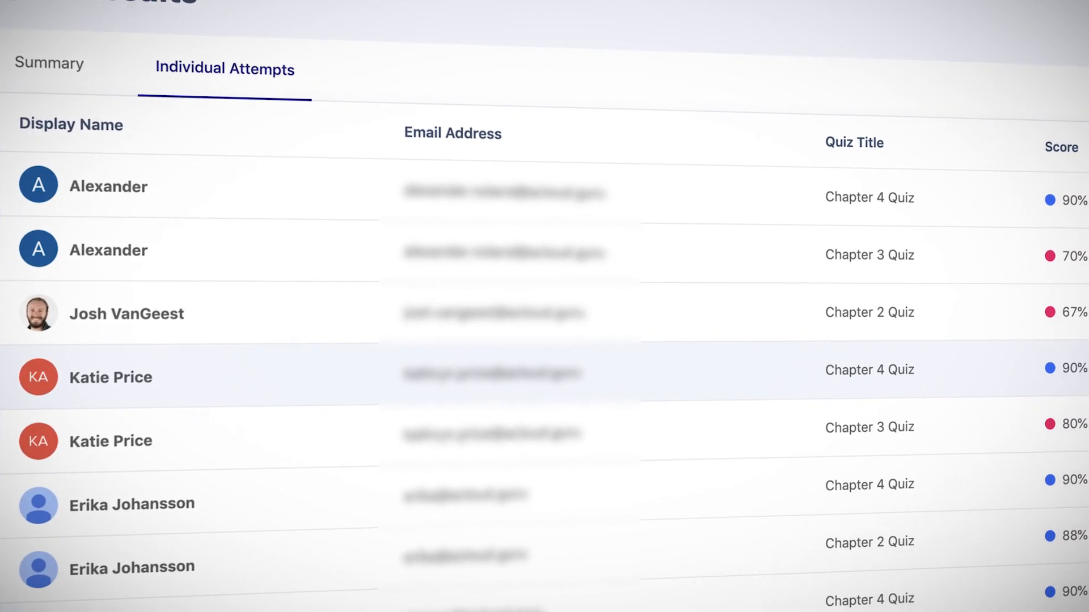
scroll("down", 3)
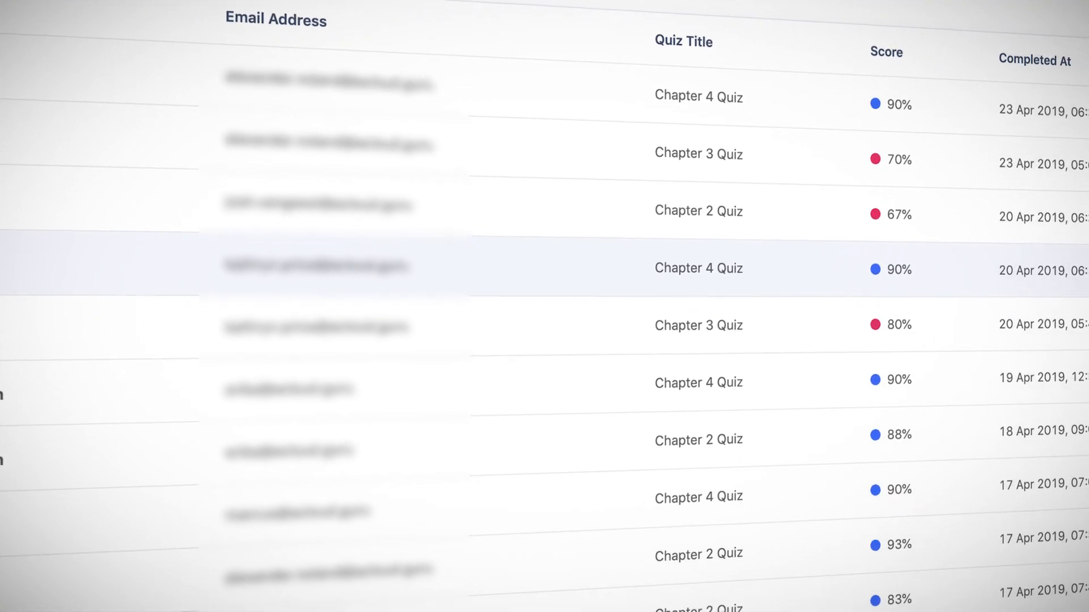
scroll("down", 3)
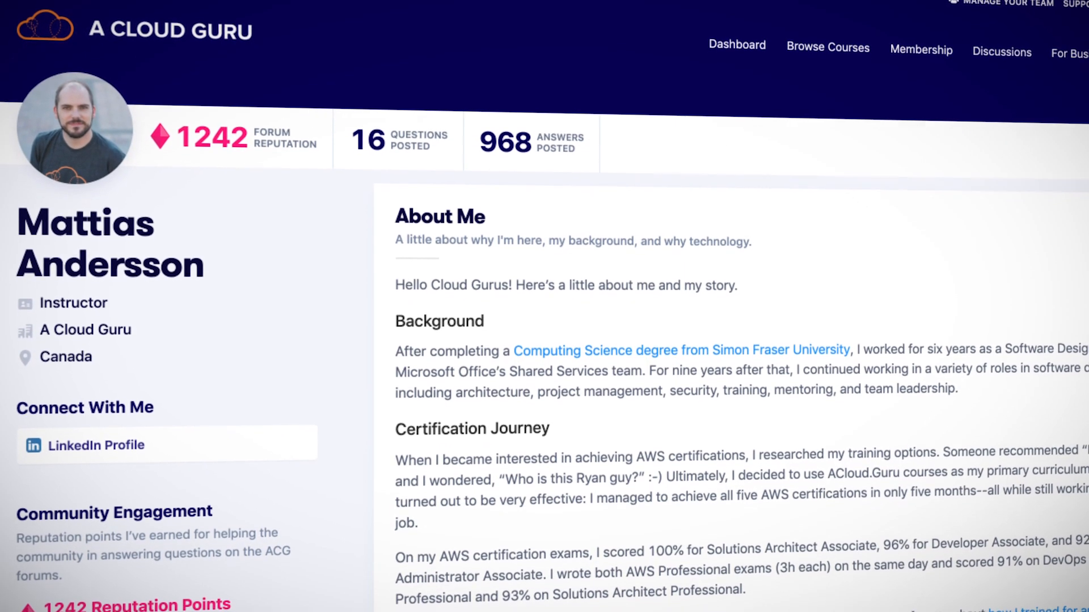
scroll("down", 3)
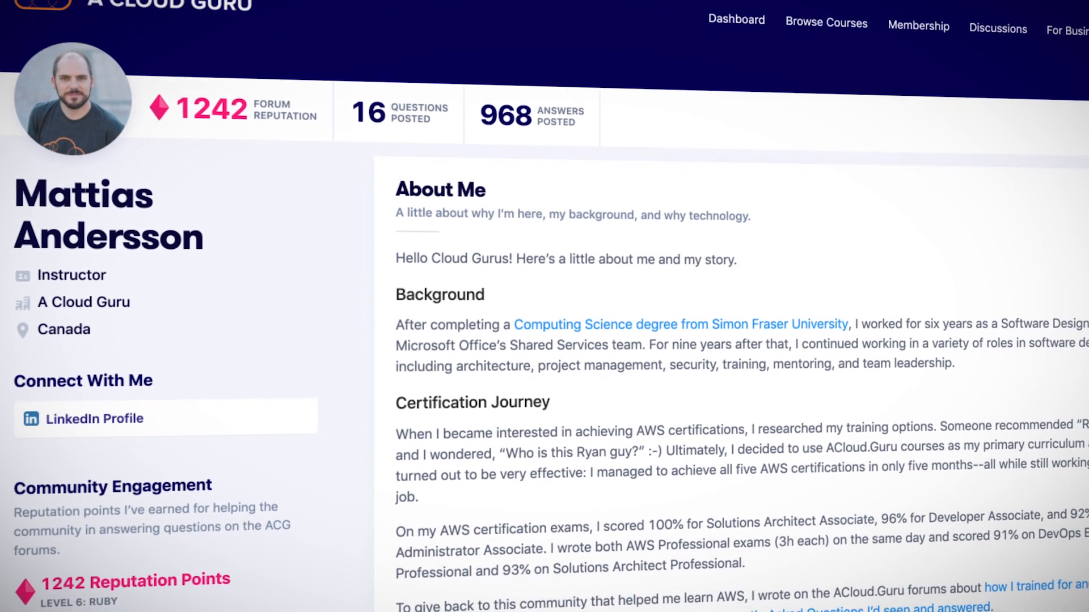
scroll("down", 3)
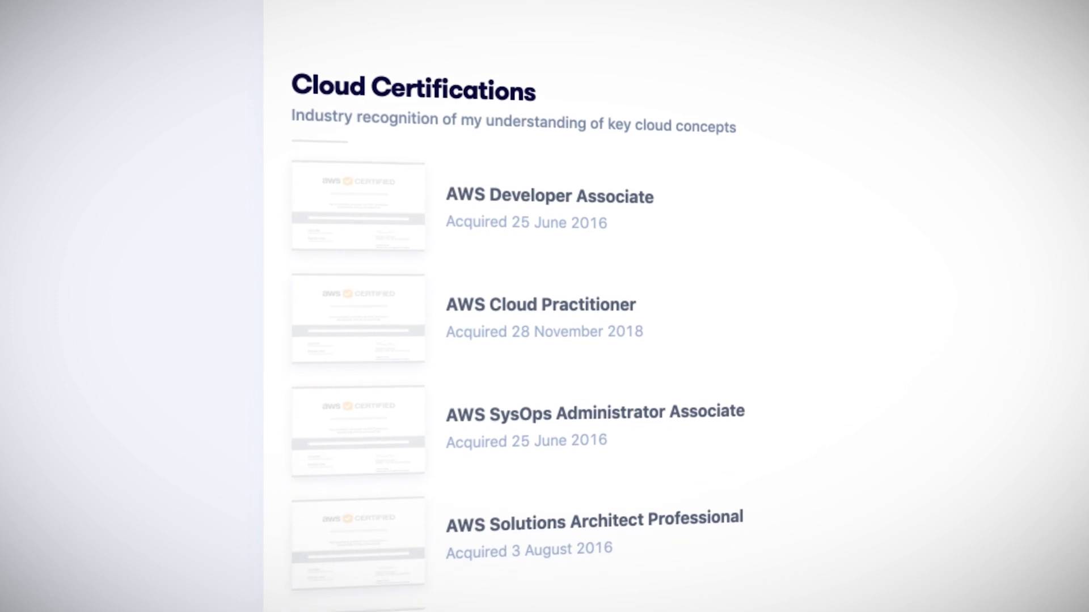
scroll("down", 3)
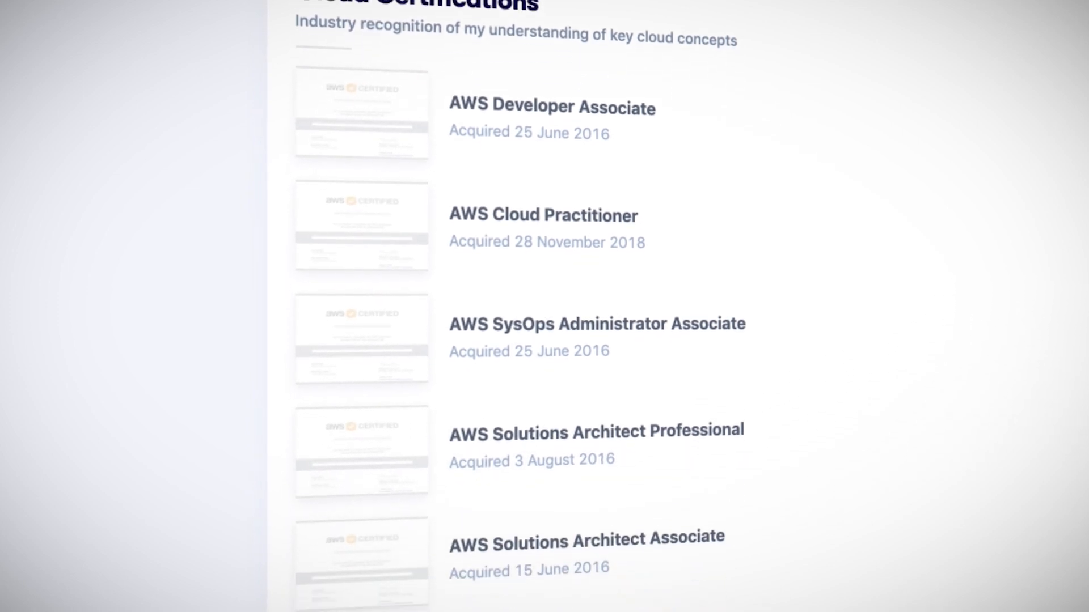